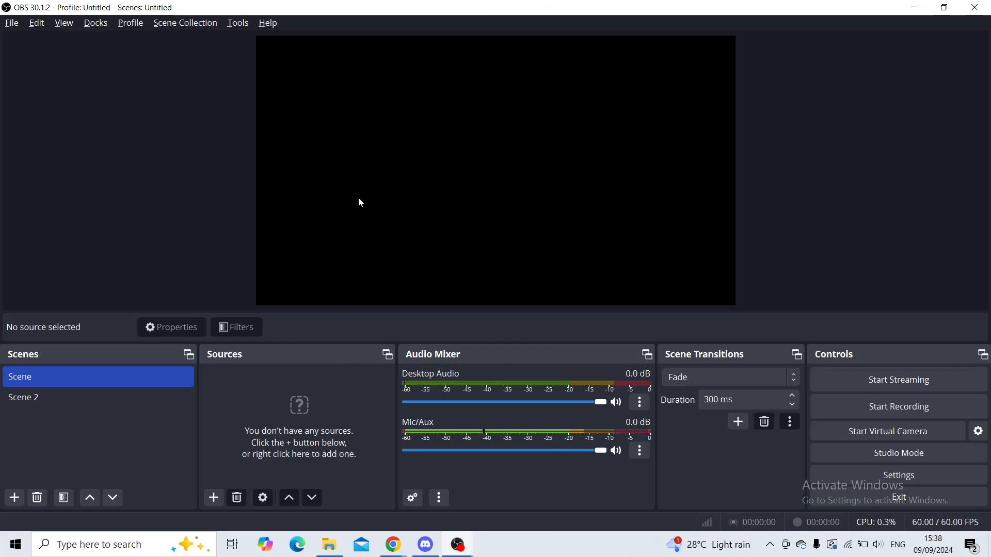
mouse_move(628, 210)
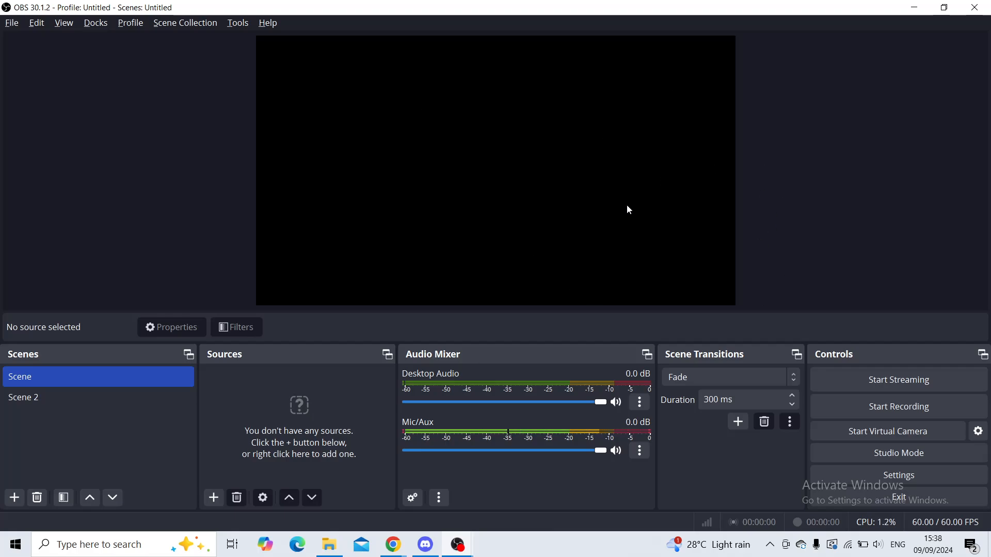
mouse_move(323, 387)
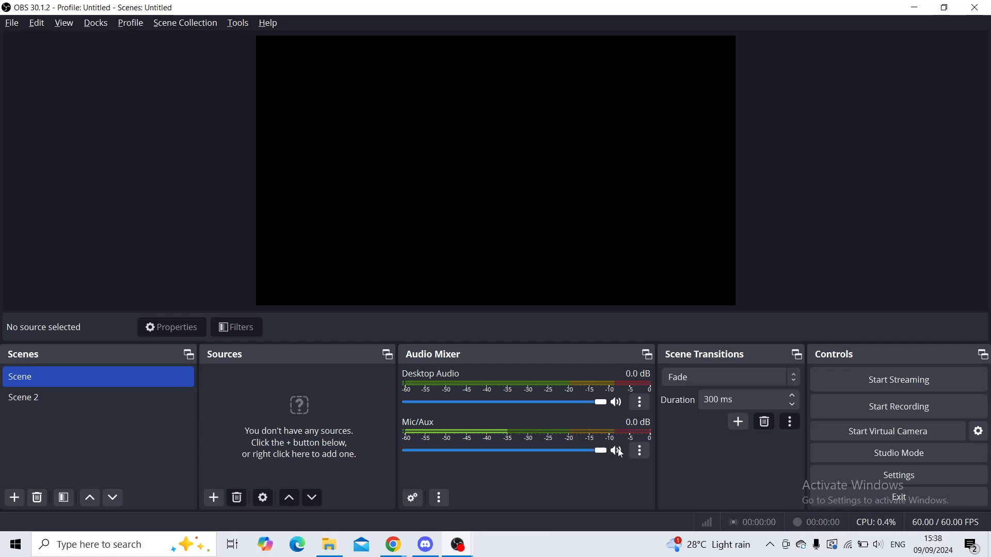
Mute the Mic/Aux channel in the Audio Mixer, leaving Desktop Audio active
click(615, 451)
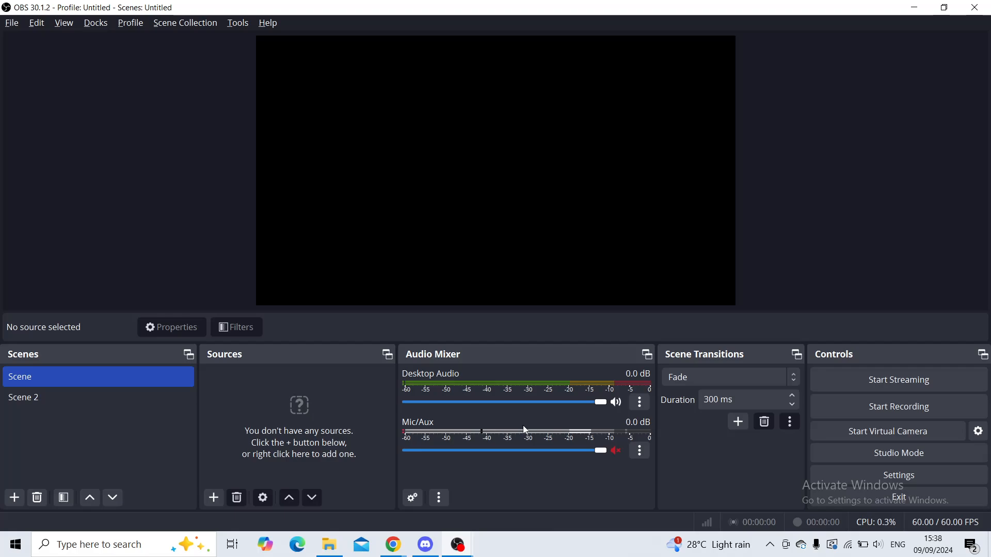
mouse_move(539, 431)
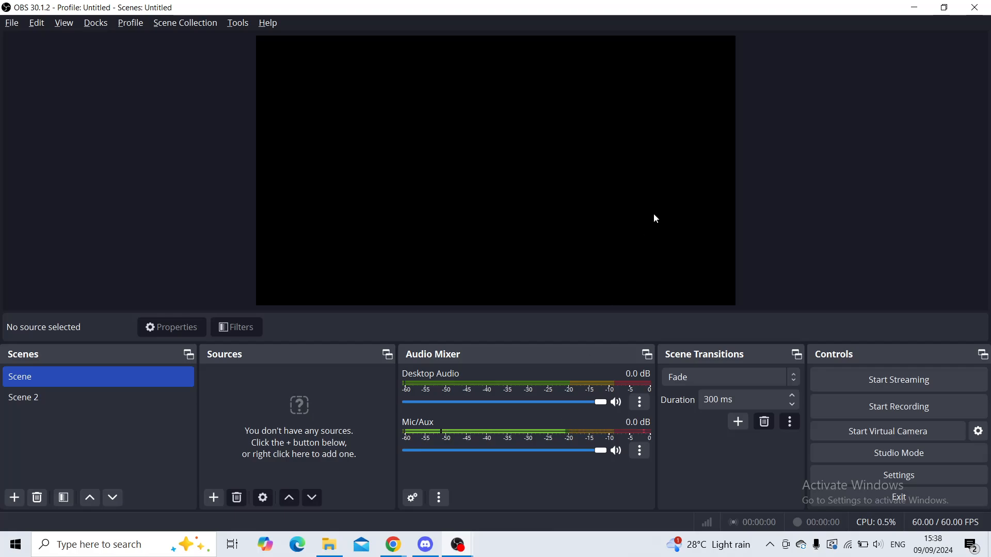
mouse_move(680, 253)
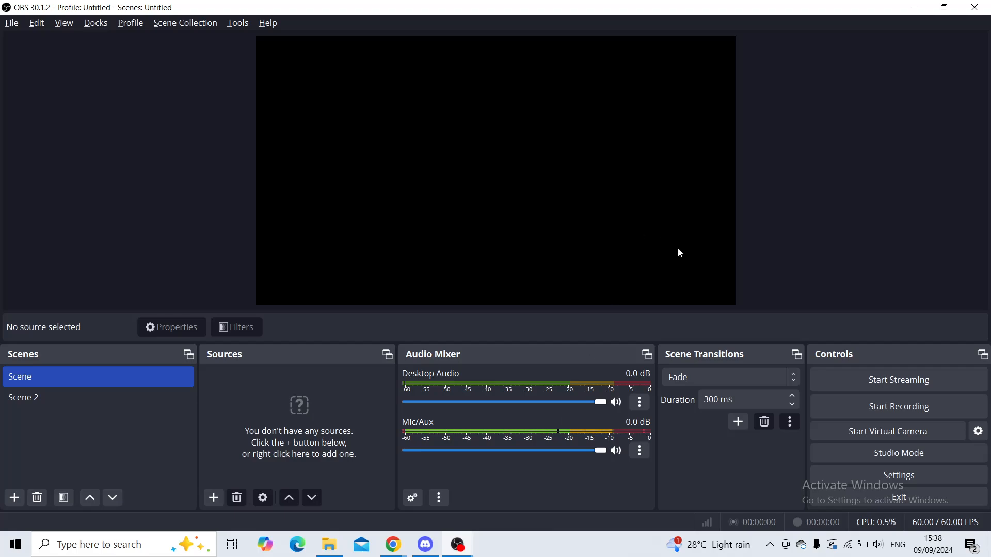